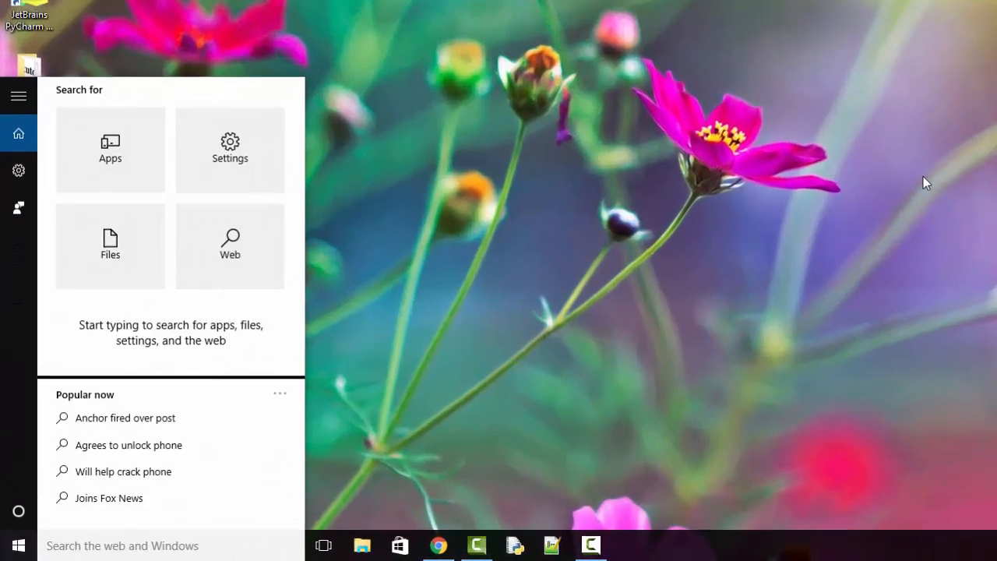
Launch Command Prompt as administrator from the Start search for 'cmd'
type("cmd")
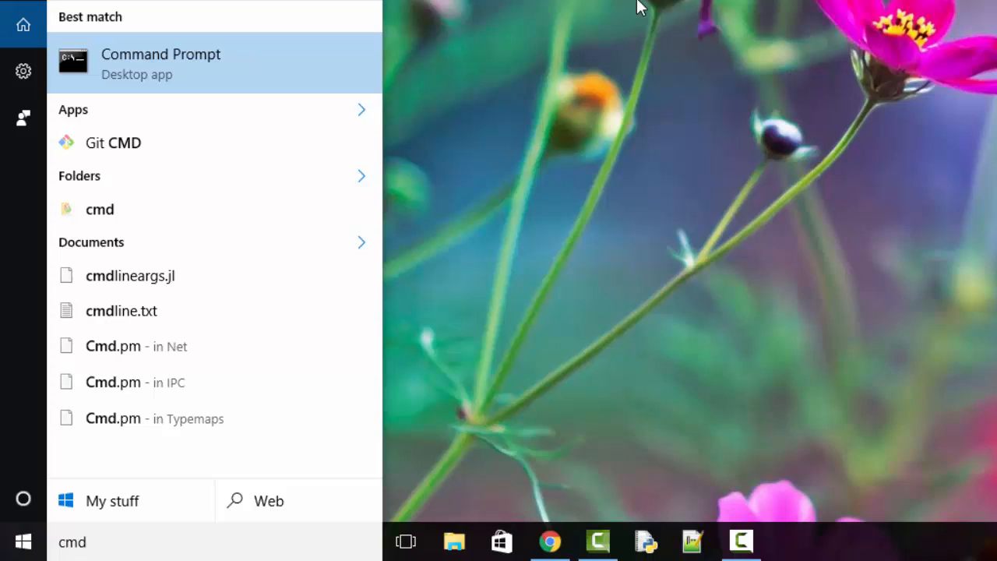
right_click(161, 62)
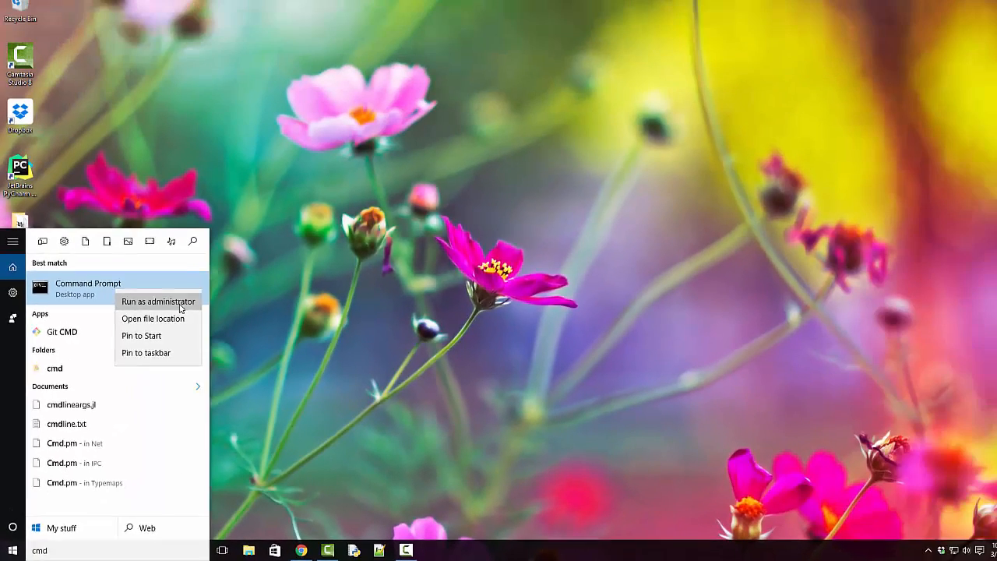
left_click(158, 302)
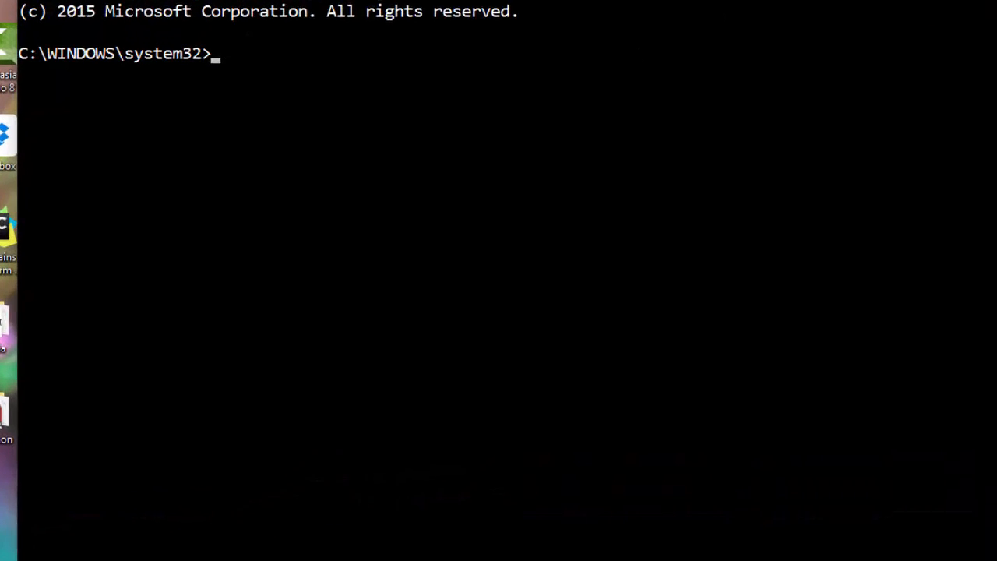
Run python, see import matplotlib fail with a missing-module error, then exit with Ctrl+C
type("python")
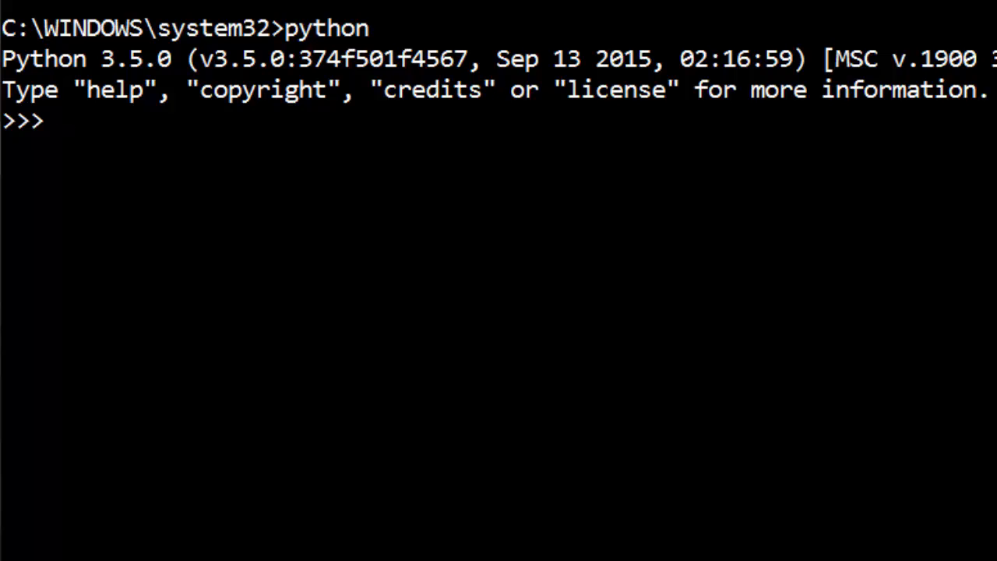
type("import mat")
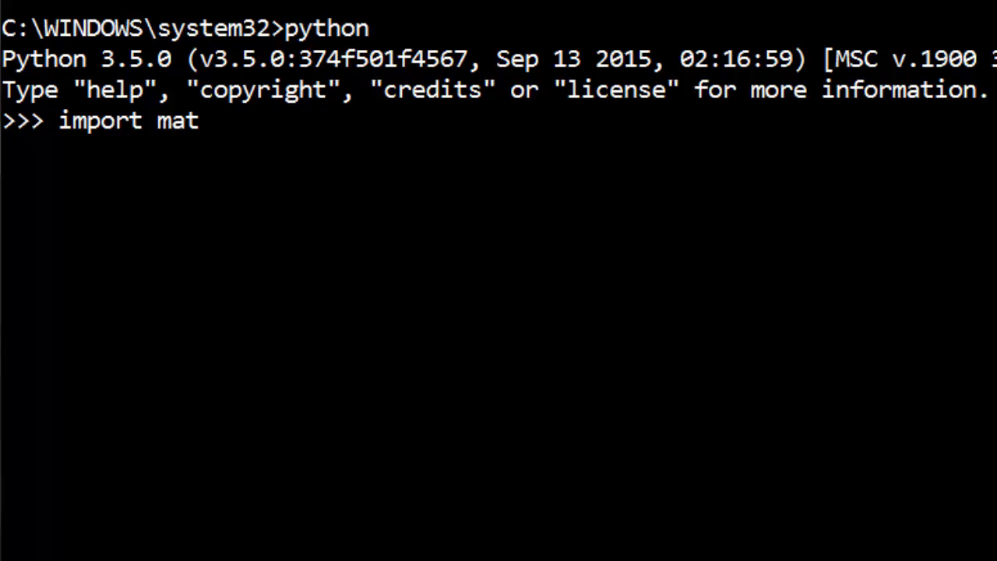
type("plotlib")
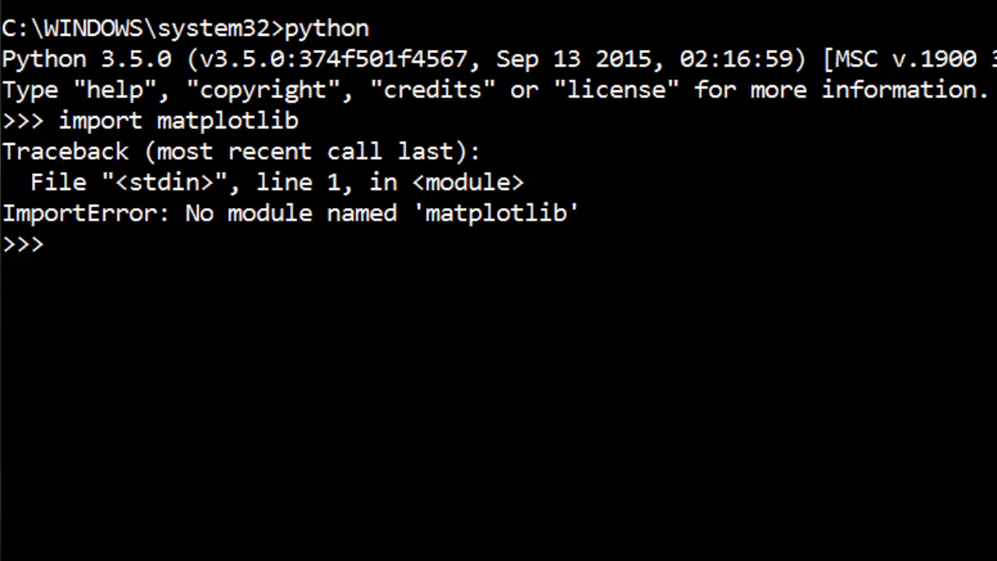
key("ctrl+c")
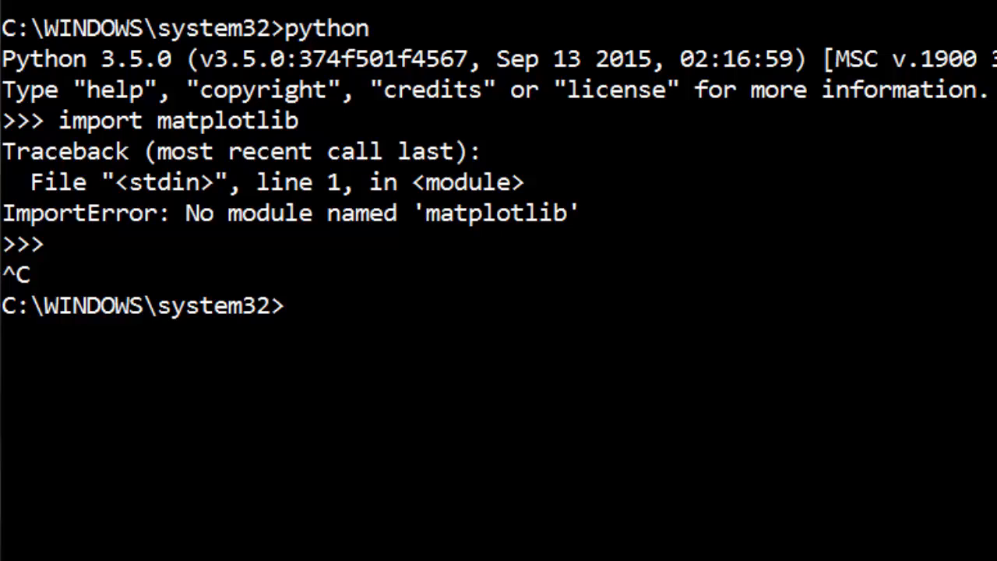
Start entering 'pip install ma' at the system32 prompt without running it
type("pip")
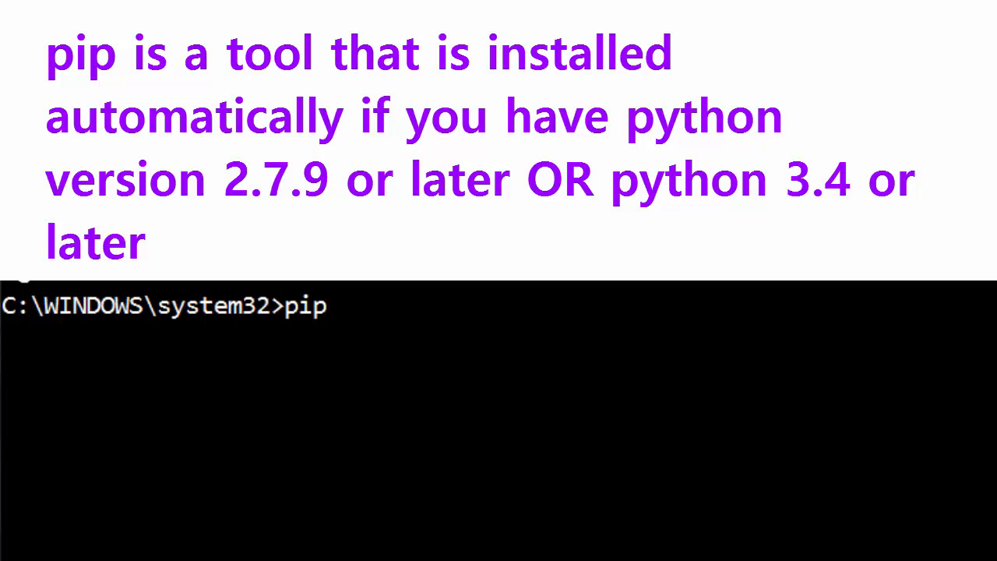
type("\" \"")
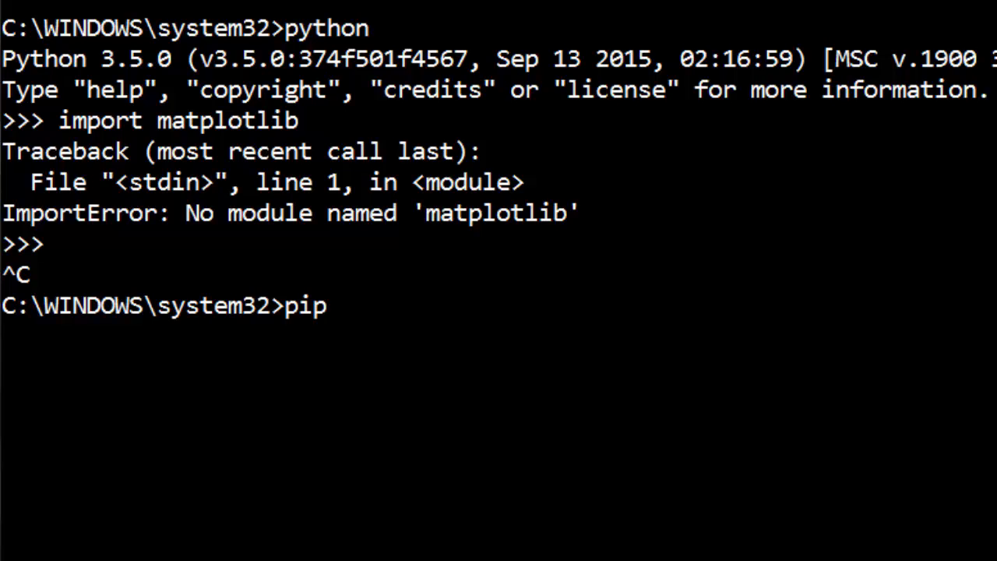
type("install ma")
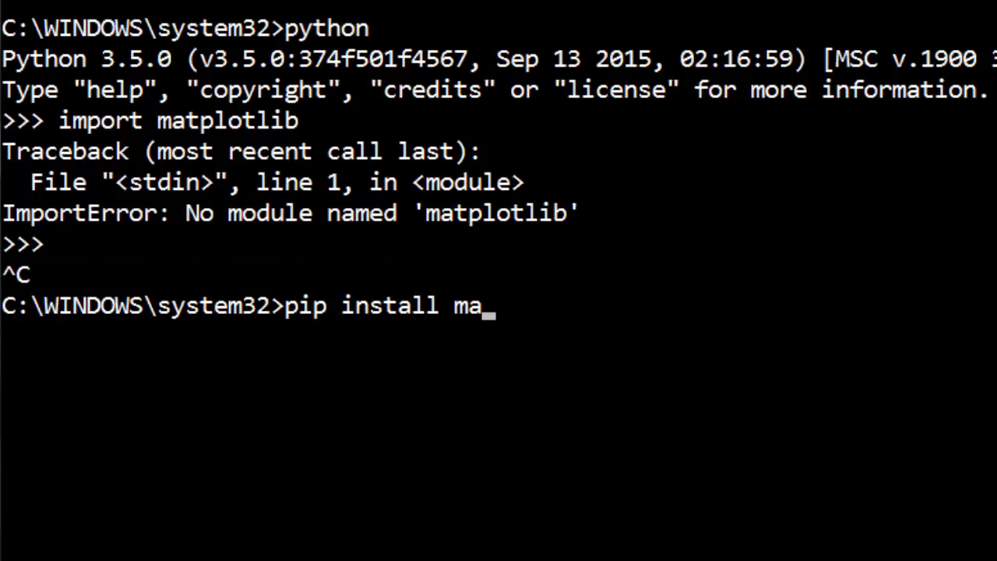
Run pip install matplotlib so it reports matplotlib-1.5.1 successfully installed
type("tplotlib")
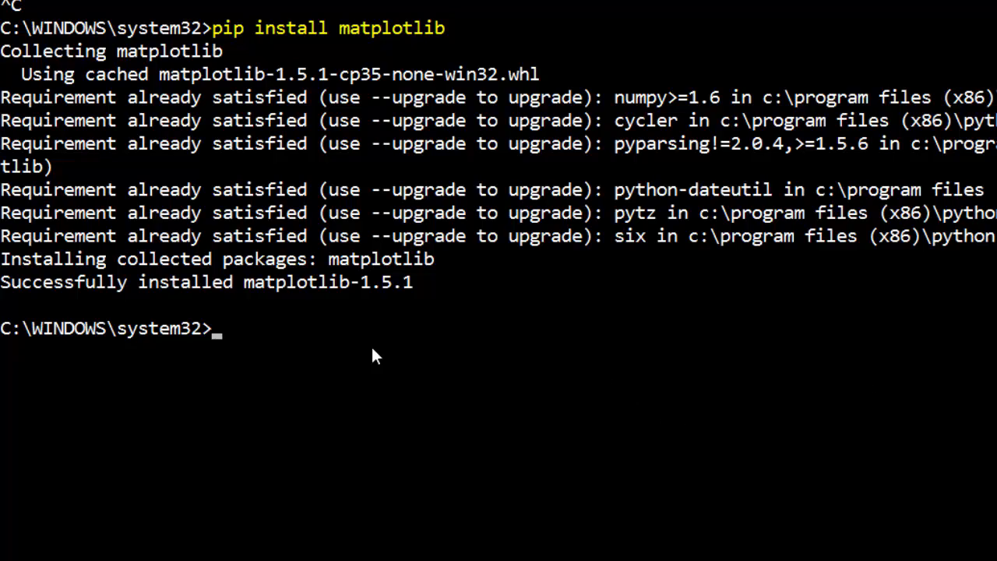
mouse_move(440, 307)
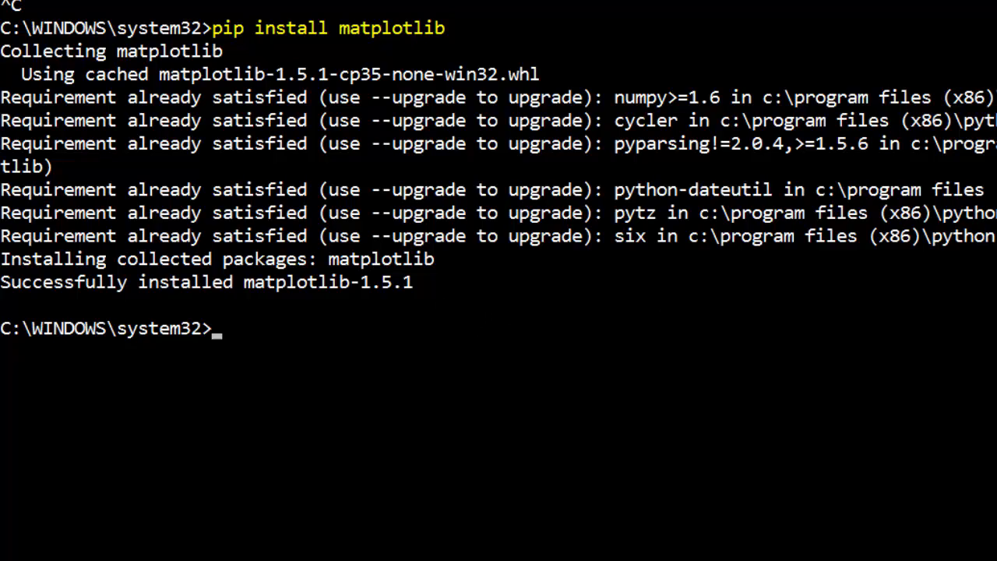
Run python and import matplotlib without error, then switch to the PyPI page in the browser
type("python")
type("im")
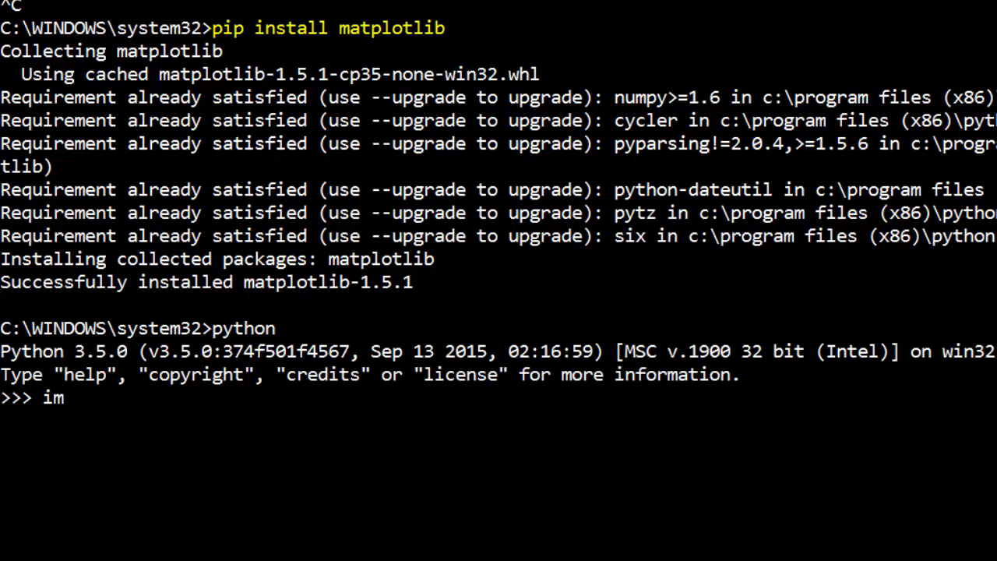
type("port matpl")
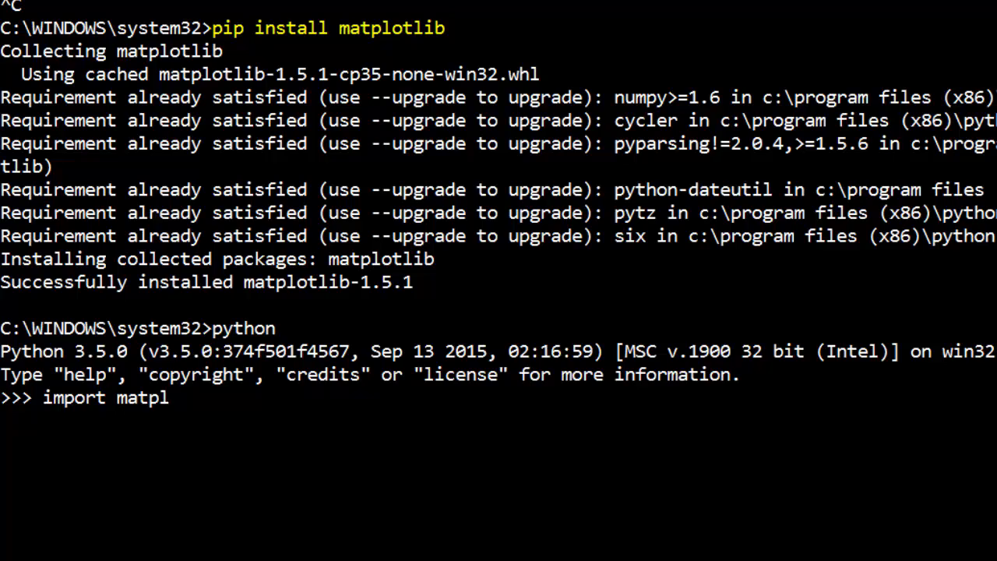
type("otlib")
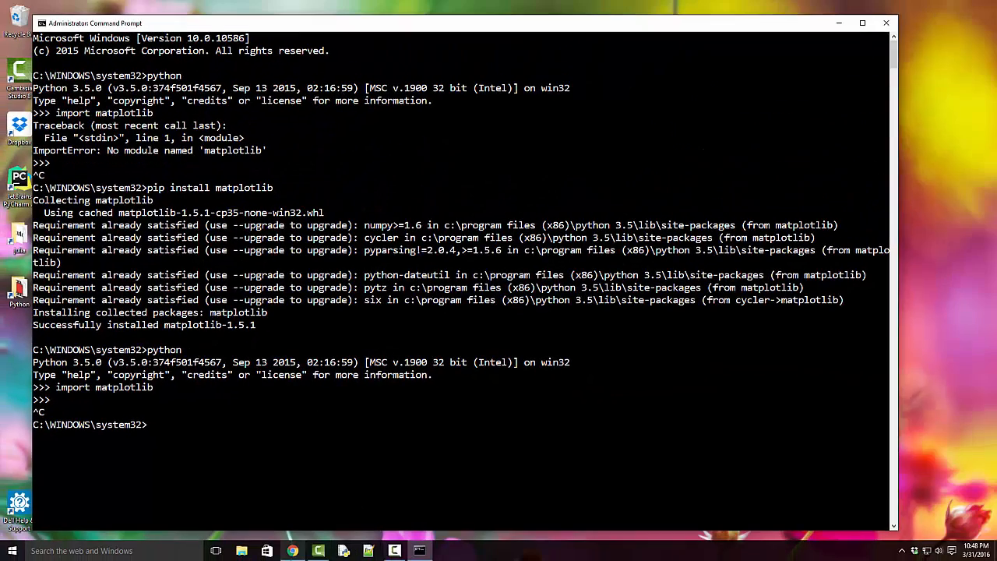
left_click(292, 551)
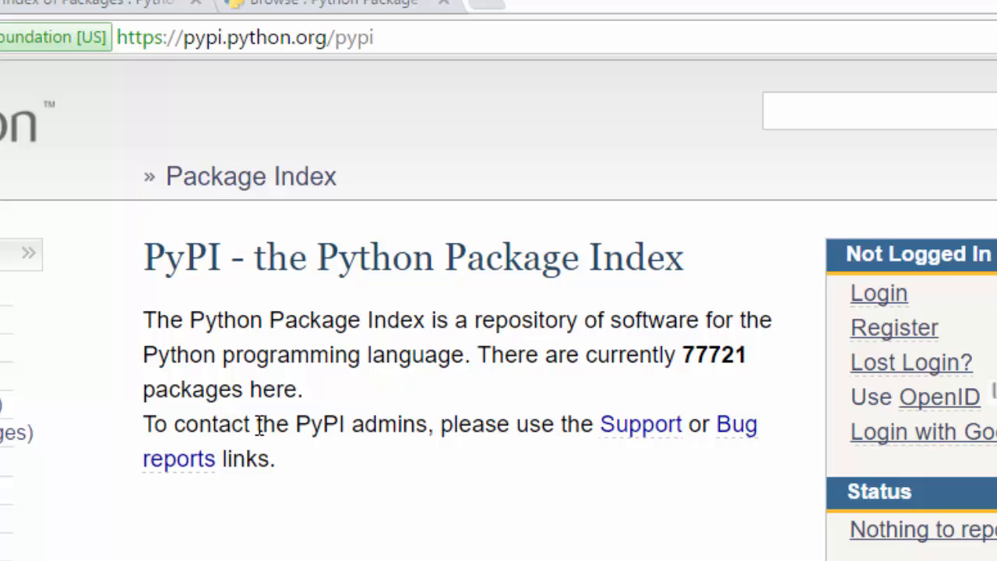
mouse_move(166, 242)
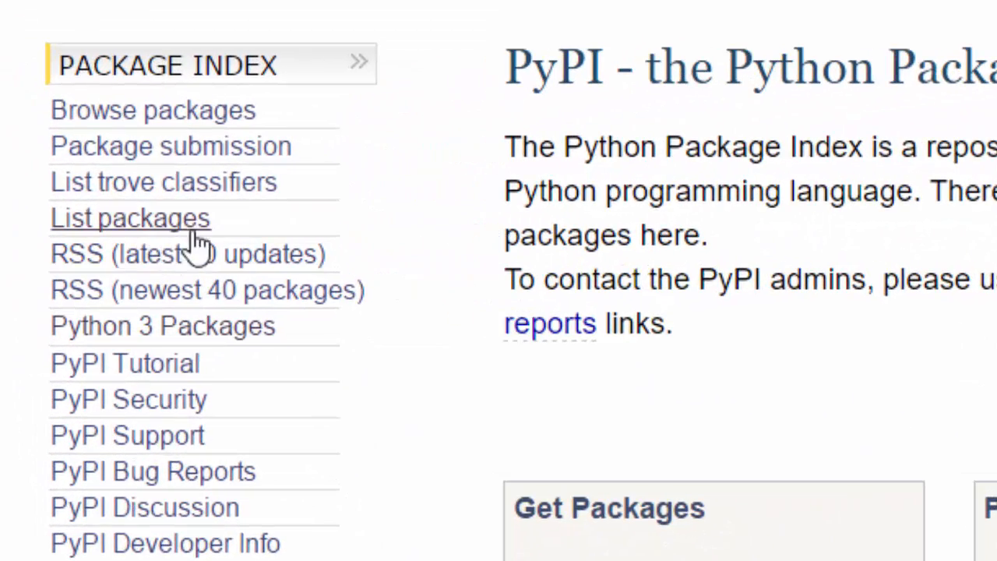
Browse PyPI's full Index of Packages list by scrolling down through it
left_click(130, 218)
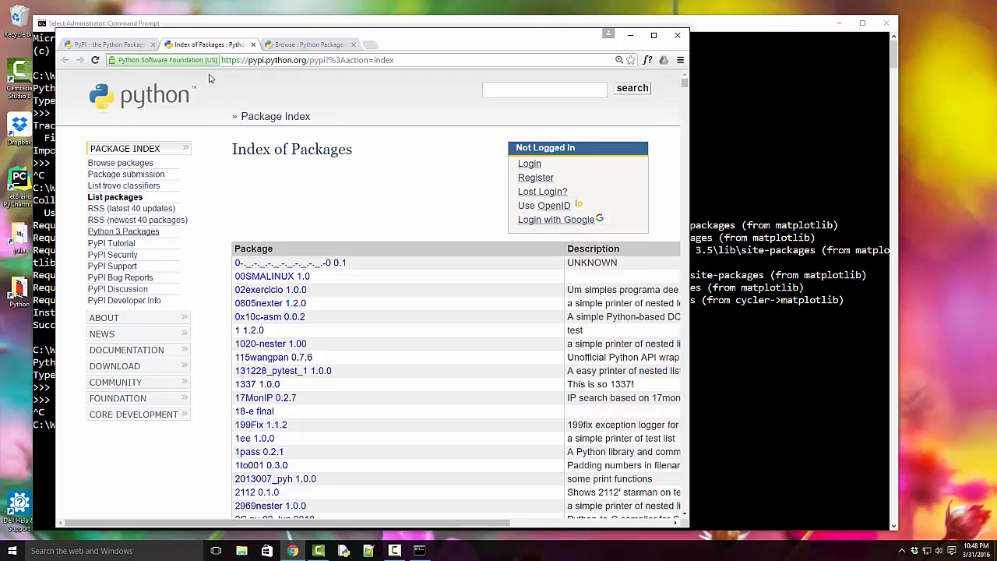
scroll("down", 3)
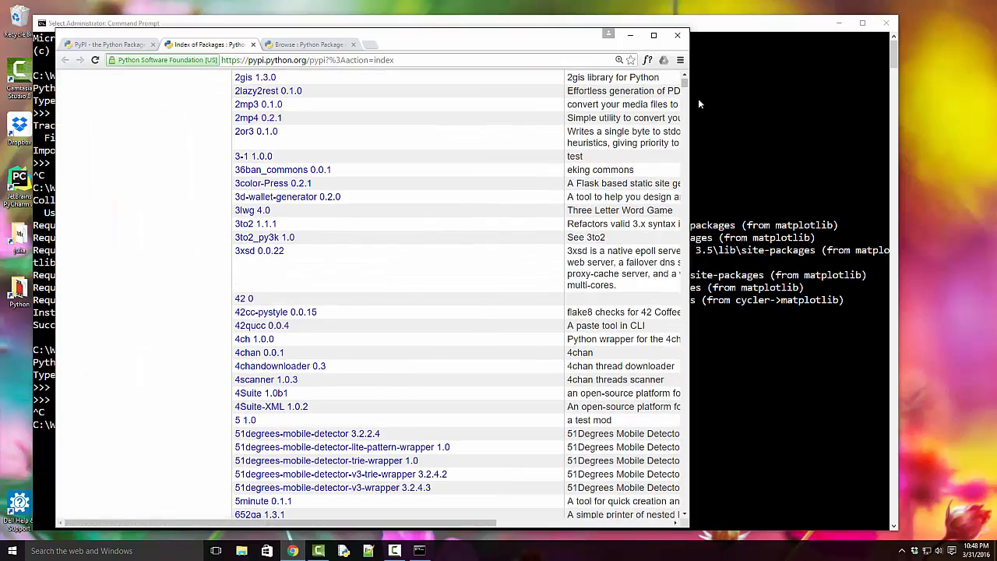
scroll("down", 3)
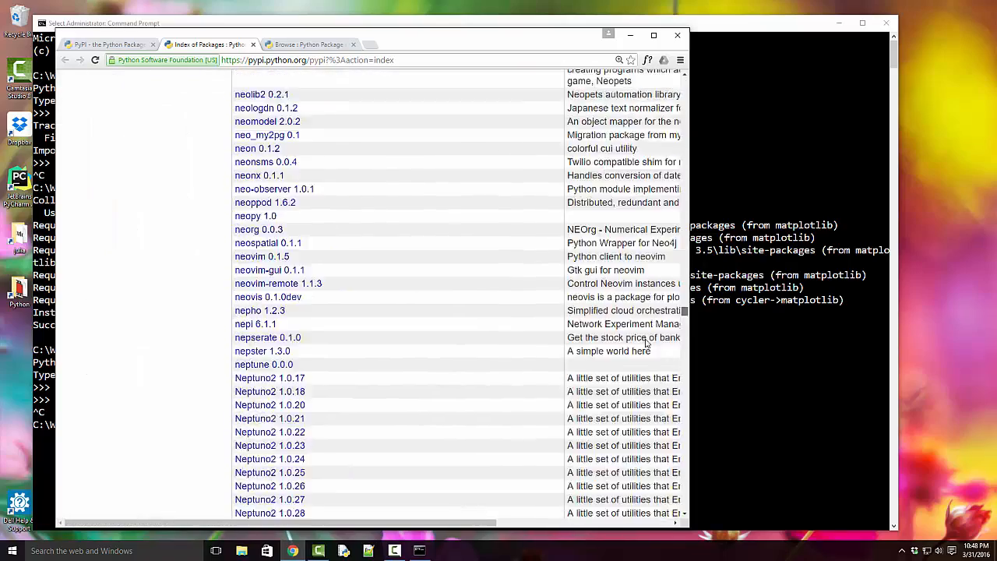
scroll("down", 3)
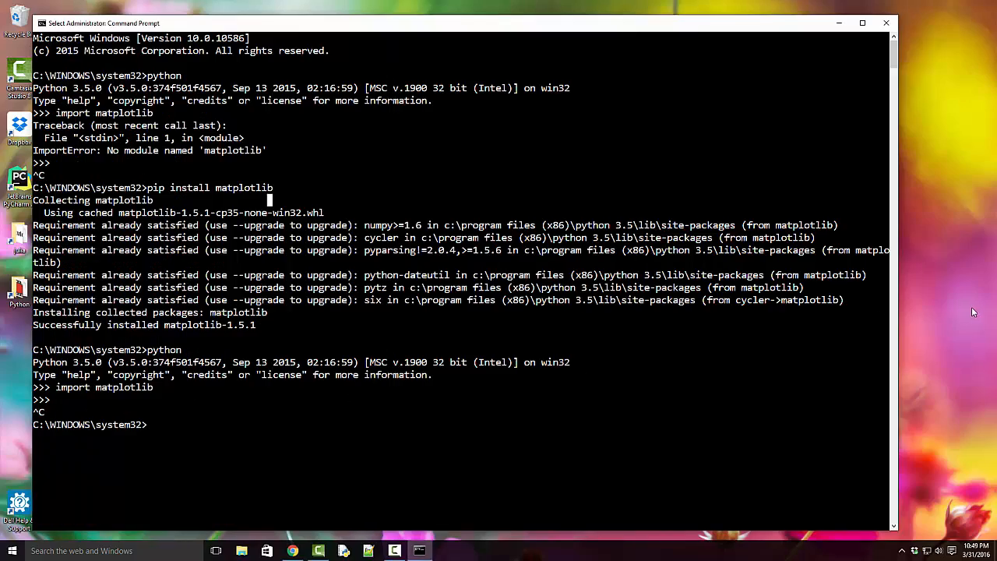
Run pip uninstall matplotlib and confirm with y to remove matplotlib 1.5.1
type("pip")
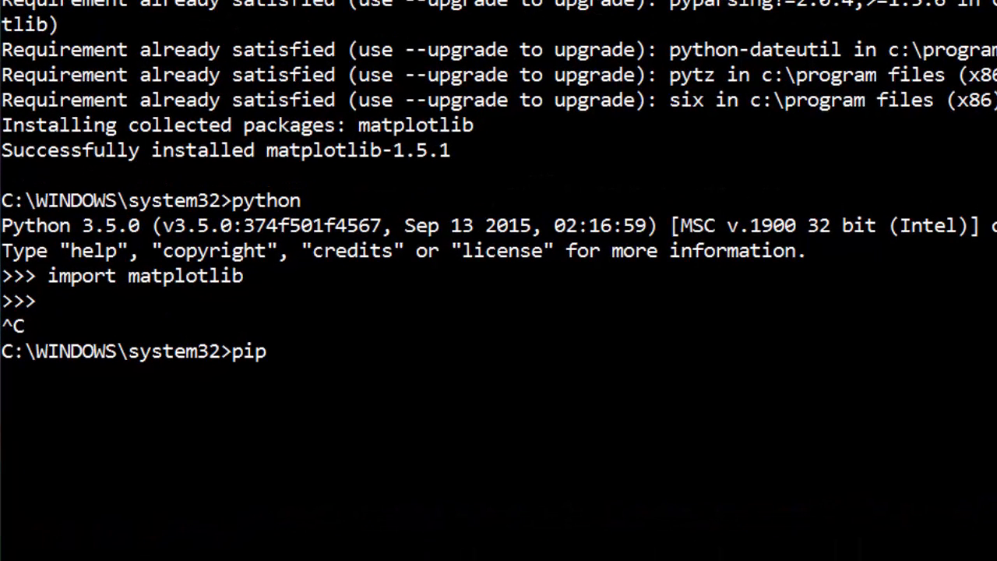
type("unins")
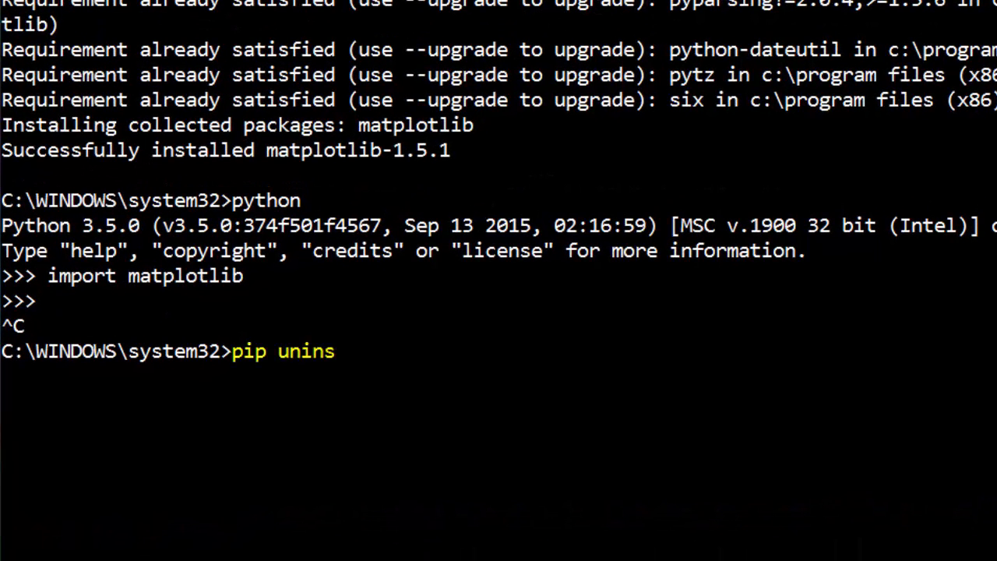
type("tall mat")
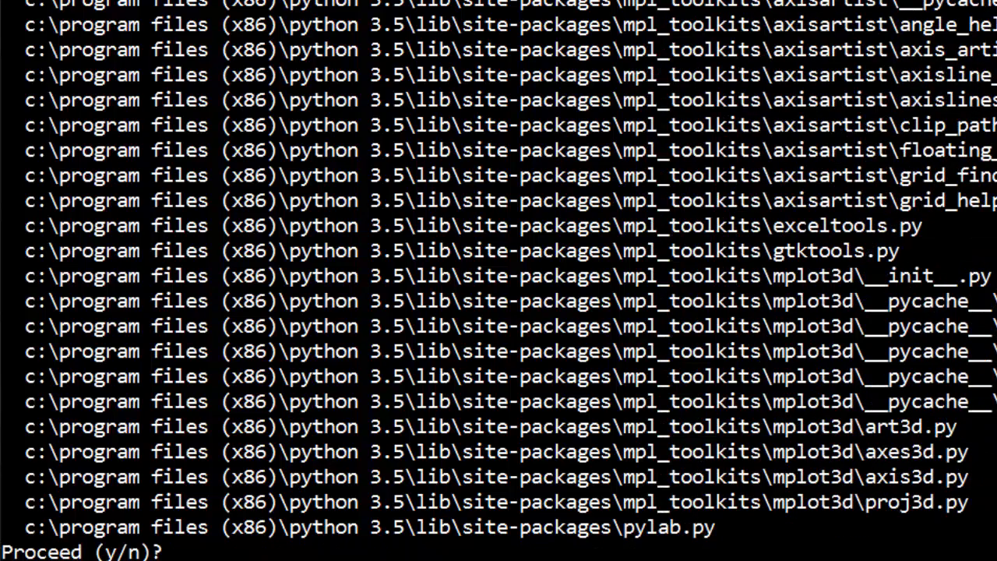
type("y")
type("import")
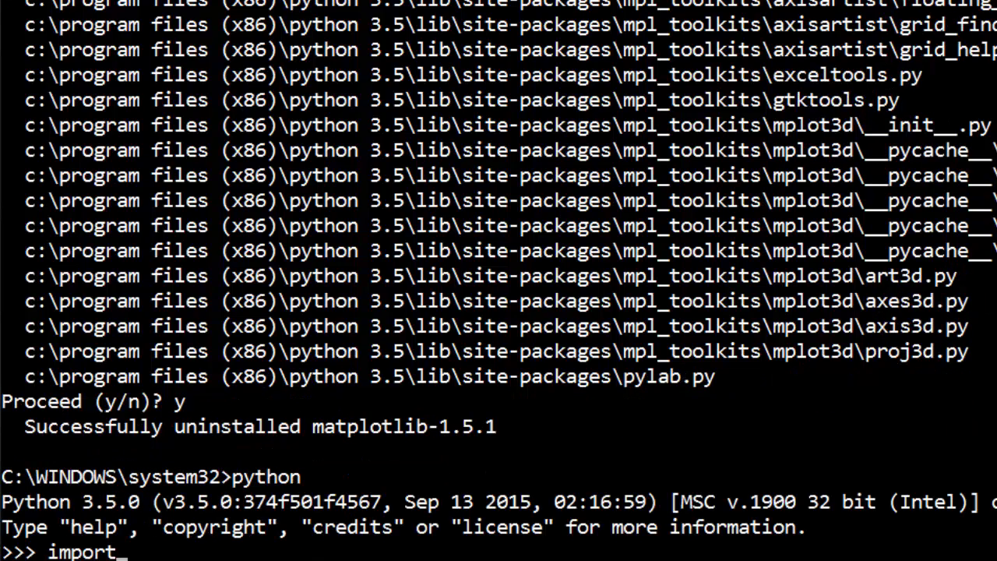
Import matplotlib in python to see the missing-module error again, then exit with Ctrl+C
type("matplotlib")
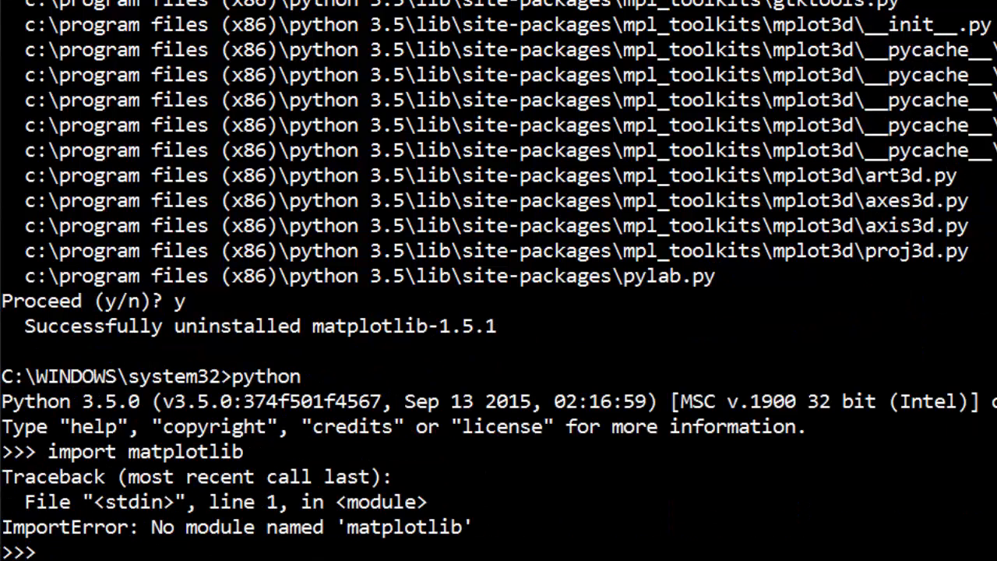
key("ctrl+c")
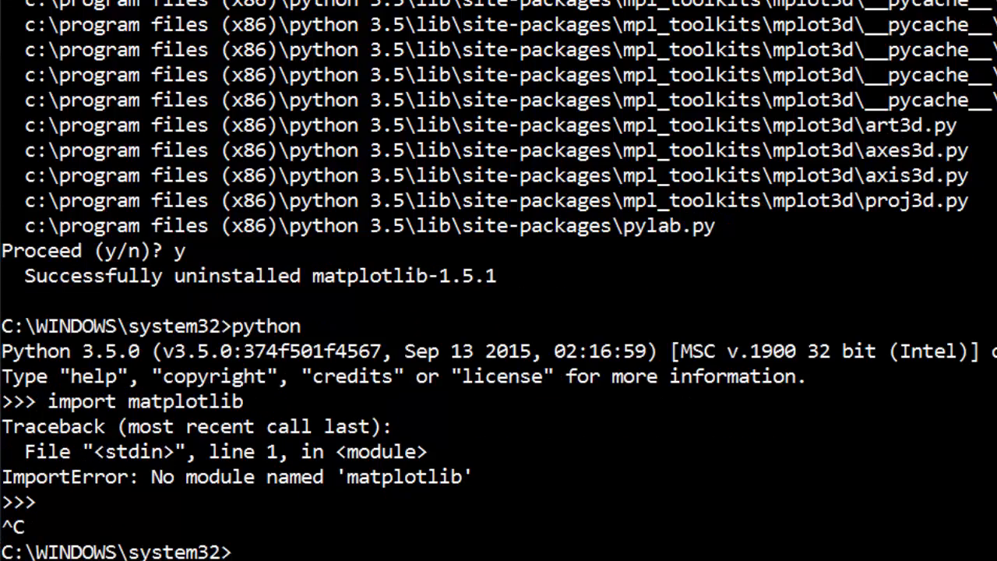